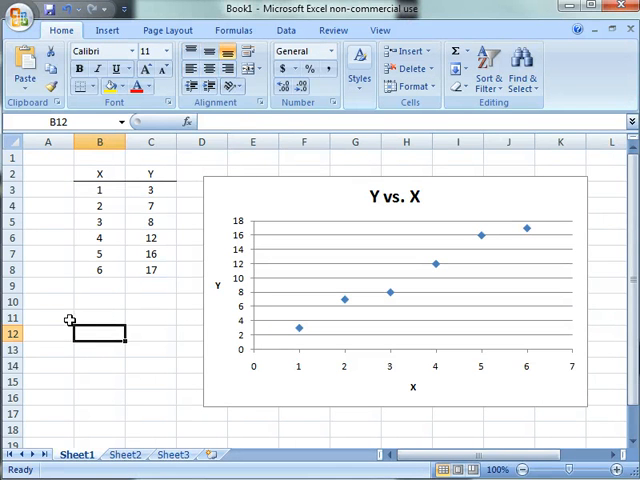
{"action": "mouse_move", "coordinate": [218, 193]}
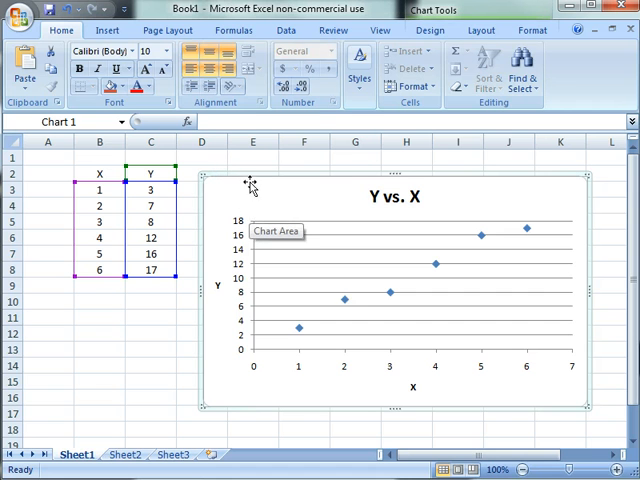
{"action": "mouse_move", "coordinate": [243, 188]}
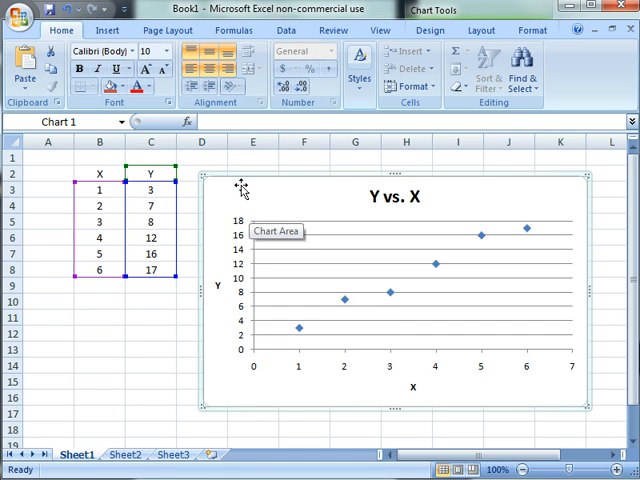
{"action": "mouse_move", "coordinate": [213, 180]}
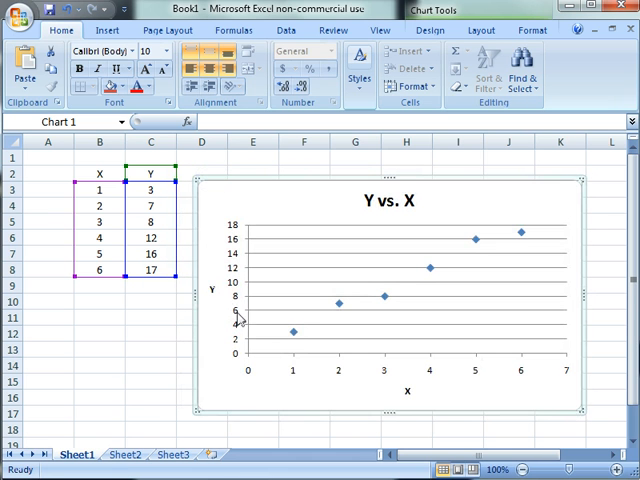
{"action": "mouse_move", "coordinate": [193, 363]}
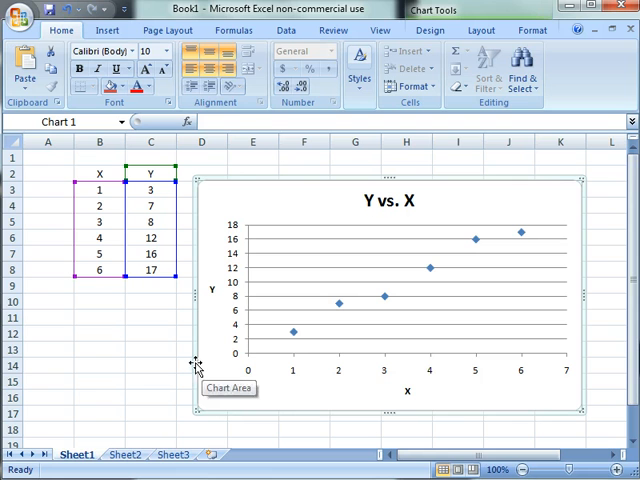
{"action": "mouse_move", "coordinate": [190, 297]}
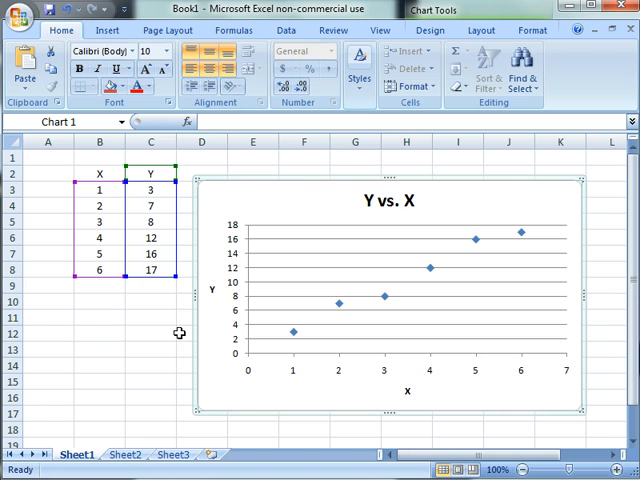
{"action": "mouse_move", "coordinate": [204, 180]}
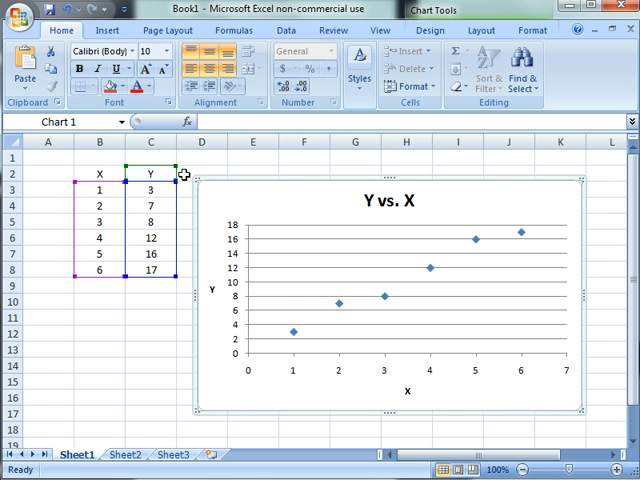
{"action": "mouse_move", "coordinate": [205, 186]}
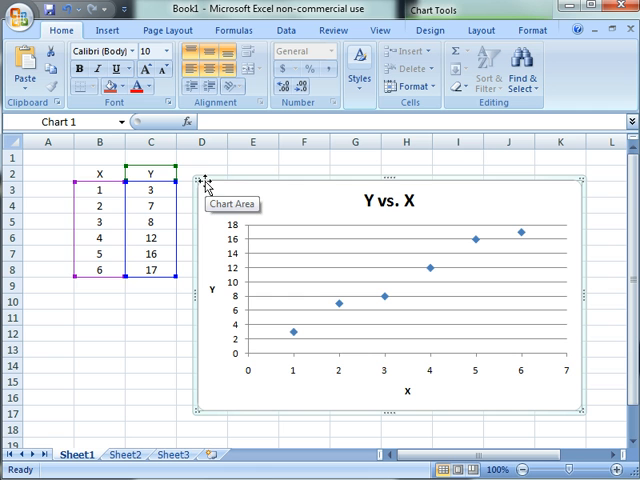
Launch Snipping Tool from the Start menu's program list and cancel its automatic capture
{"action": "left_click", "coordinate": [97, 187]}
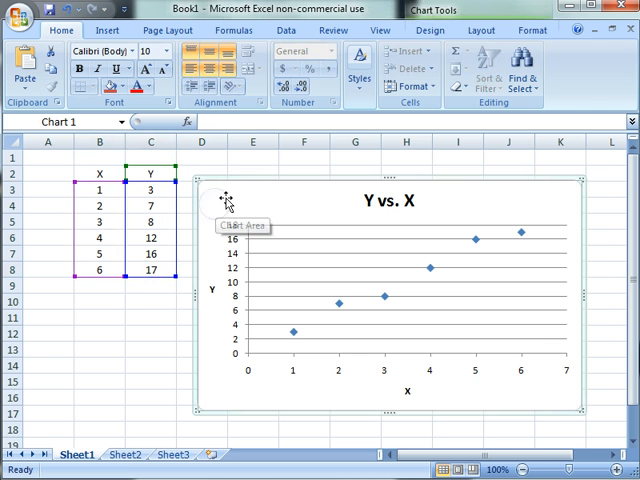
{"action": "mouse_move", "coordinate": [224, 200]}
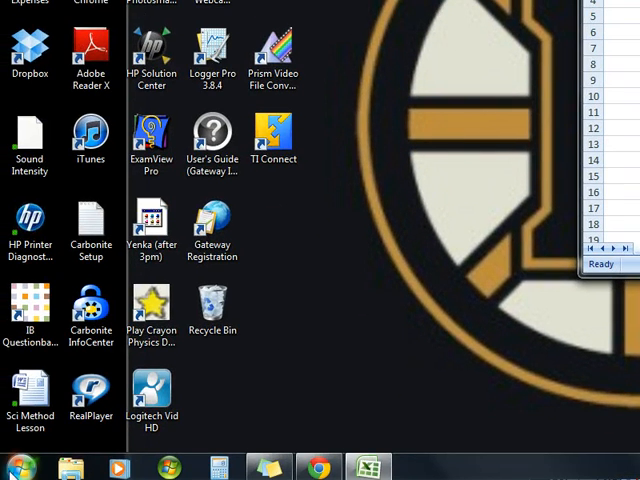
{"action": "left_click", "coordinate": [17, 466]}
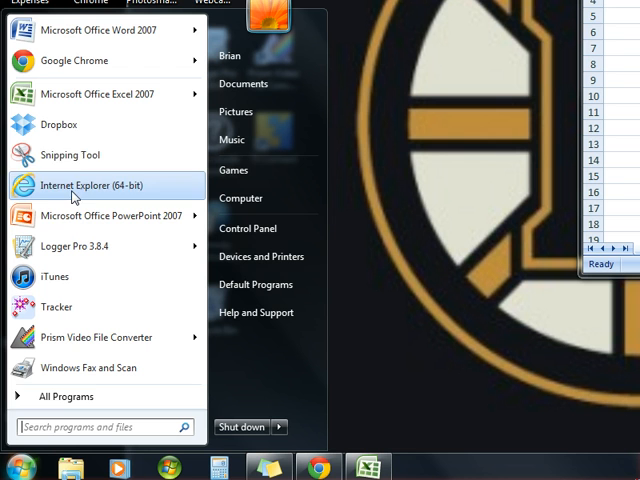
{"action": "mouse_move", "coordinate": [67, 396]}
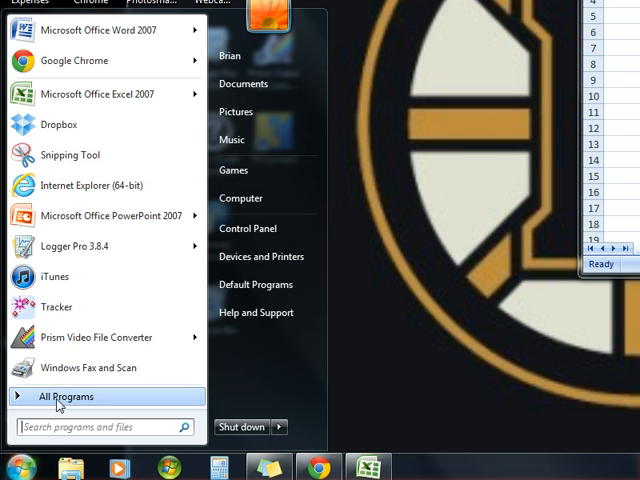
{"action": "left_click", "coordinate": [67, 396]}
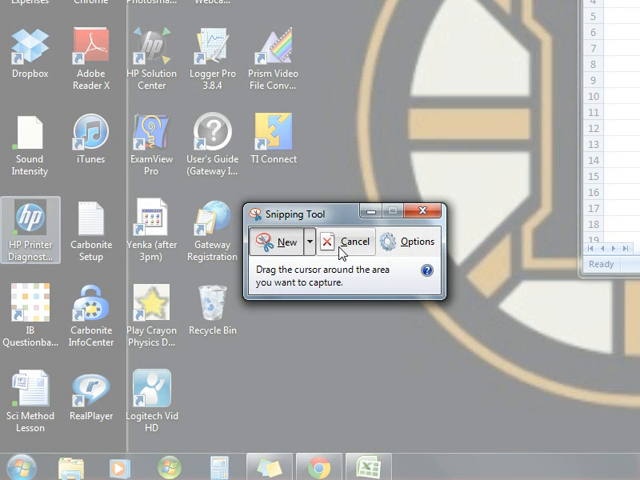
{"action": "mouse_move", "coordinate": [345, 132]}
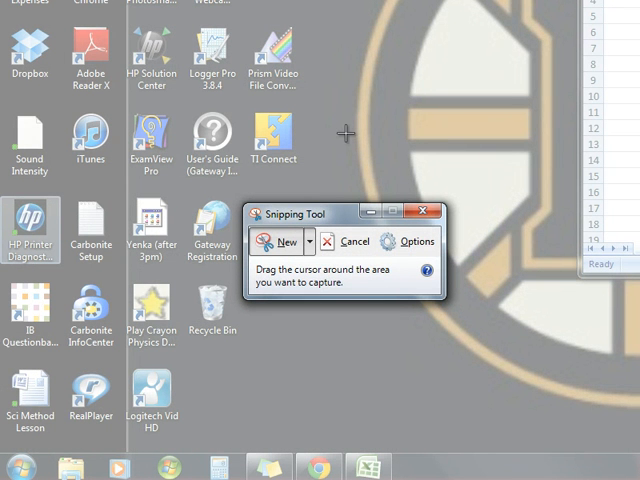
{"action": "mouse_move", "coordinate": [348, 241]}
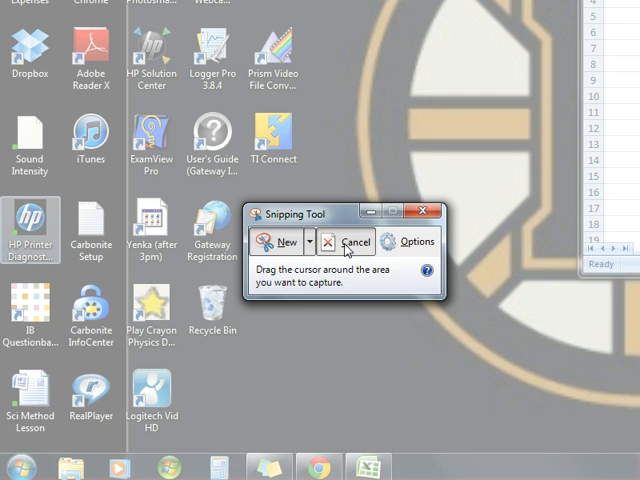
{"action": "left_click", "coordinate": [349, 242]}
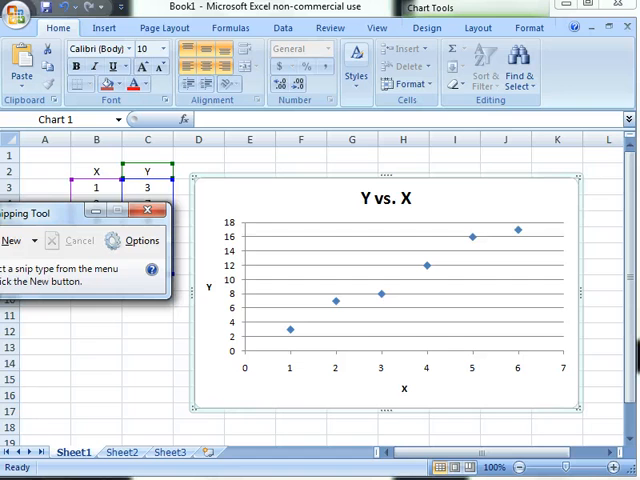
Capture a new rectangular snip around the Y vs. X chart, retaking the bad first one
{"action": "left_click", "coordinate": [11, 240]}
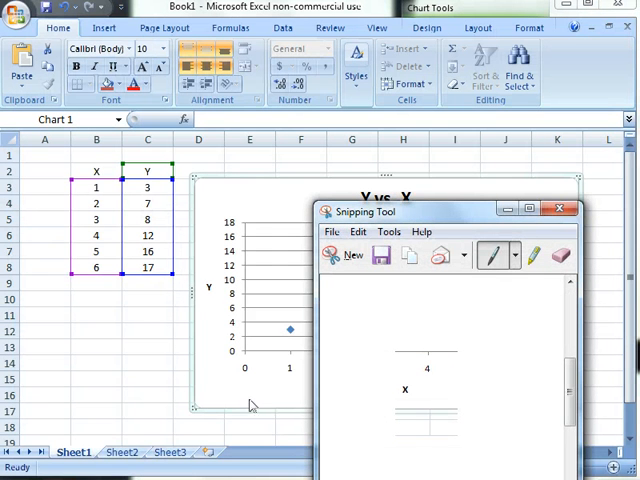
{"action": "left_click", "coordinate": [559, 210]}
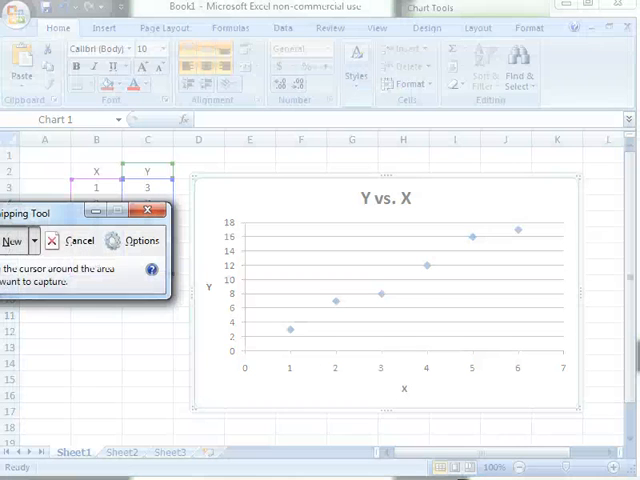
{"action": "mouse_move", "coordinate": [200, 182]}
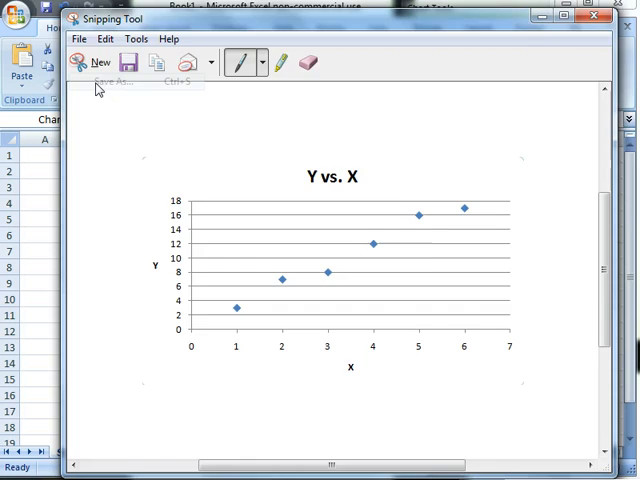
Save the snip as JPEG file 'Y v X' and switch to the physics class website
{"action": "left_click", "coordinate": [110, 81]}
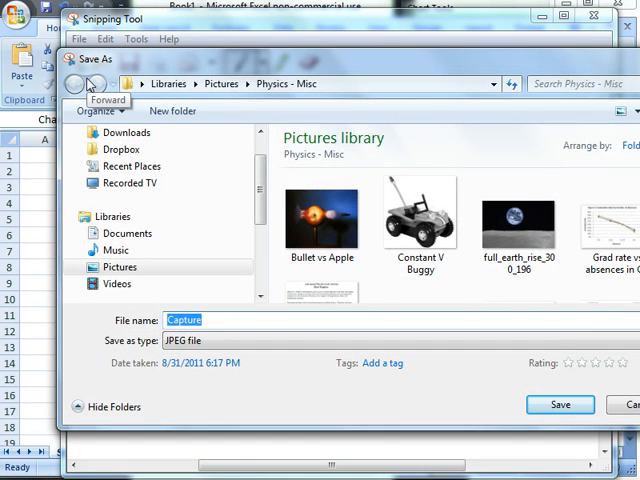
{"action": "type", "text": "Y v"}
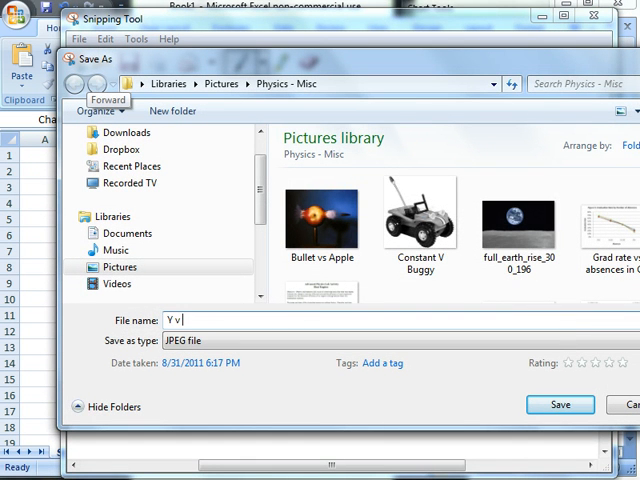
{"action": "type", "text": "X"}
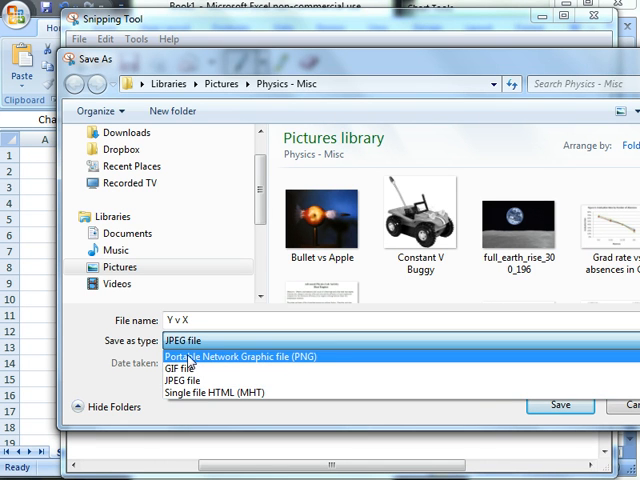
{"action": "left_click", "coordinate": [184, 367]}
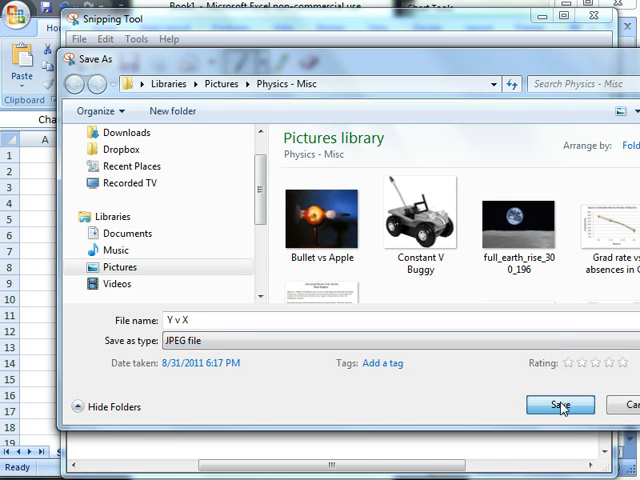
{"action": "left_click", "coordinate": [560, 405]}
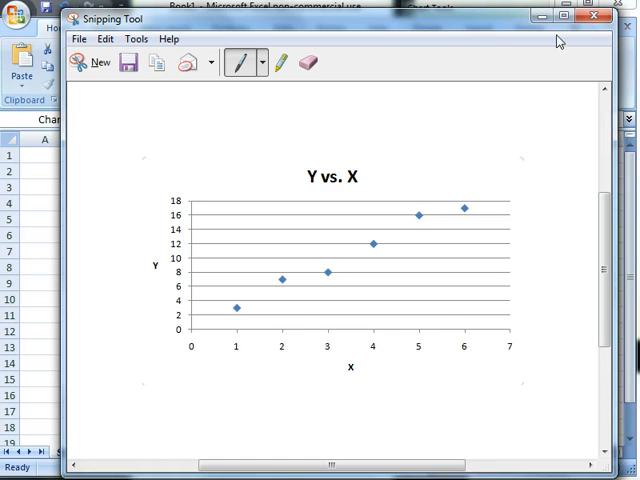
{"action": "left_click", "coordinate": [598, 17]}
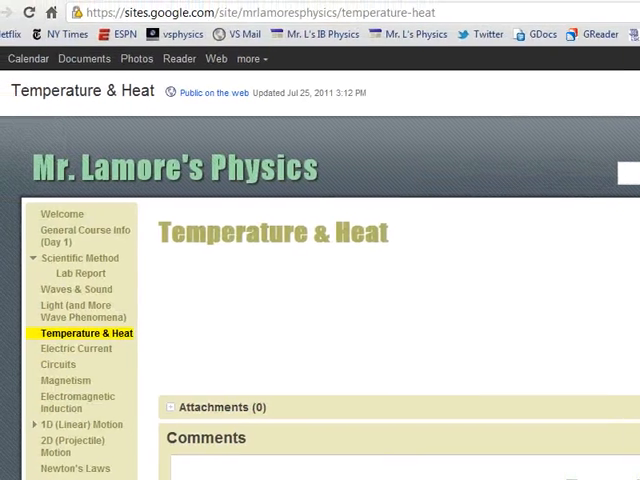
{"action": "scroll", "scroll_direction": "down", "scroll_amount": 3}
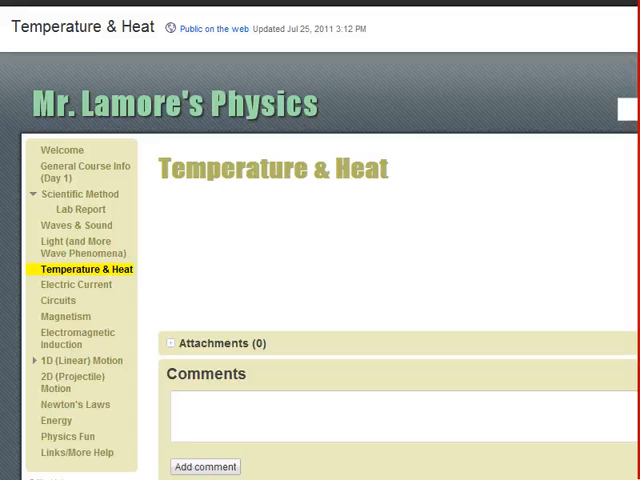
{"action": "scroll", "scroll_direction": "down", "scroll_amount": 3}
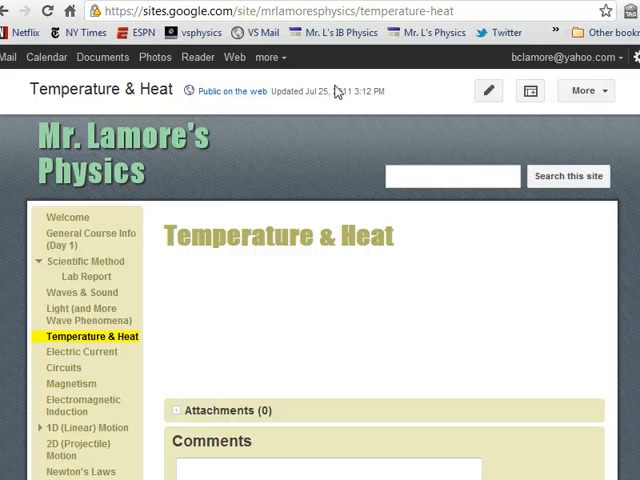
{"action": "mouse_move", "coordinate": [205, 312]}
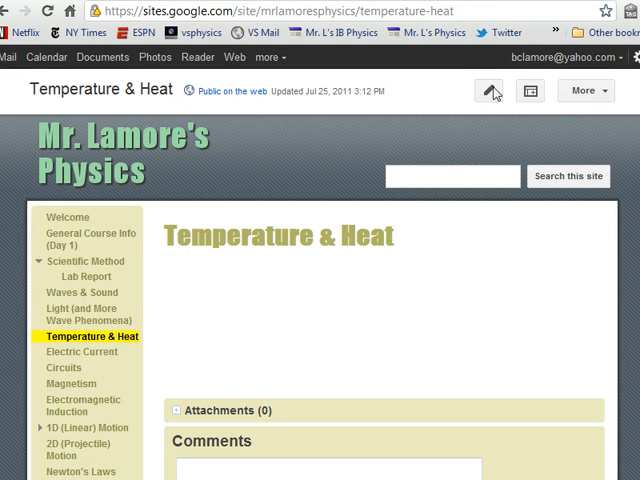
{"action": "mouse_move", "coordinate": [489, 91]}
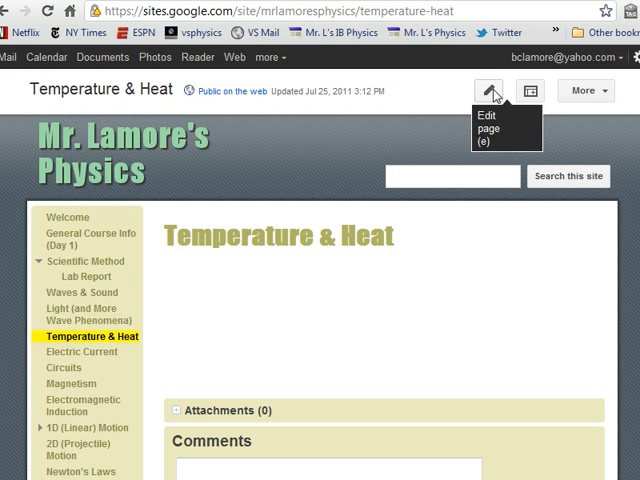
Edit the Temperature & Heat page and start inserting an uploaded image via Choose File
{"action": "left_click", "coordinate": [489, 90]}
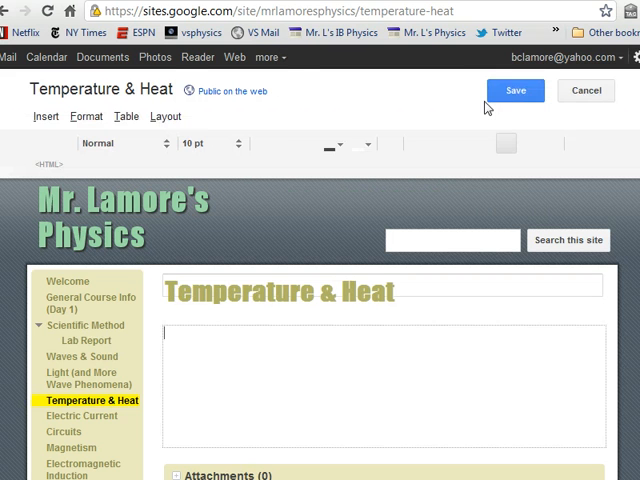
{"action": "left_click", "coordinate": [46, 116]}
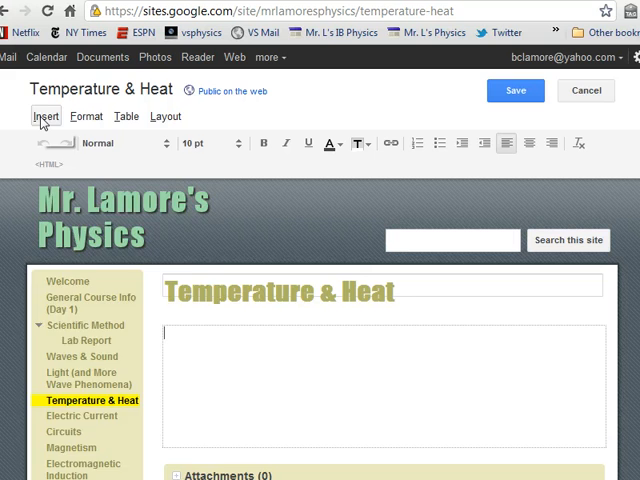
{"action": "left_click", "coordinate": [46, 116]}
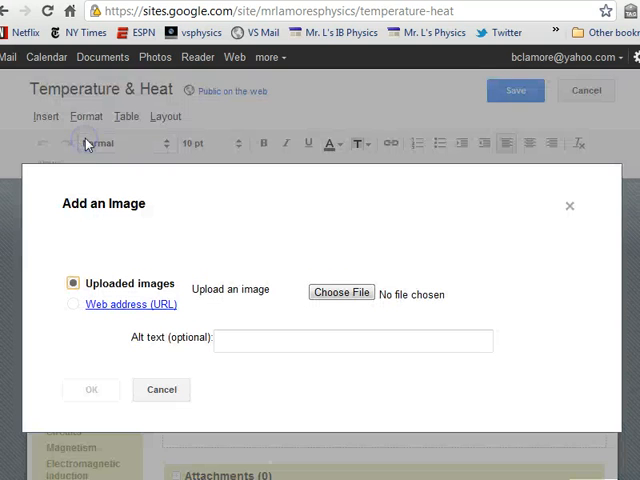
{"action": "mouse_move", "coordinate": [340, 292]}
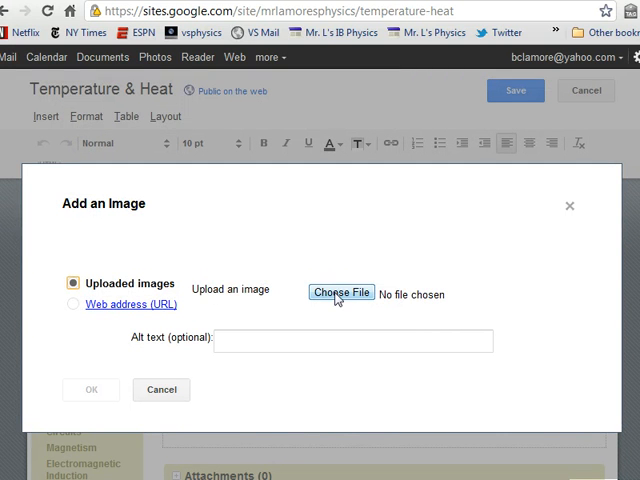
{"action": "left_click", "coordinate": [340, 292]}
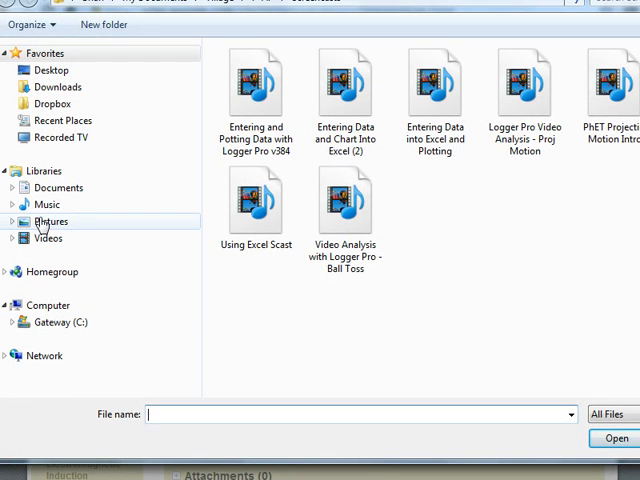
Pick the 'Y v X' image from Pictures > Physics - Misc and upload it to the page
{"action": "left_click", "coordinate": [50, 221]}
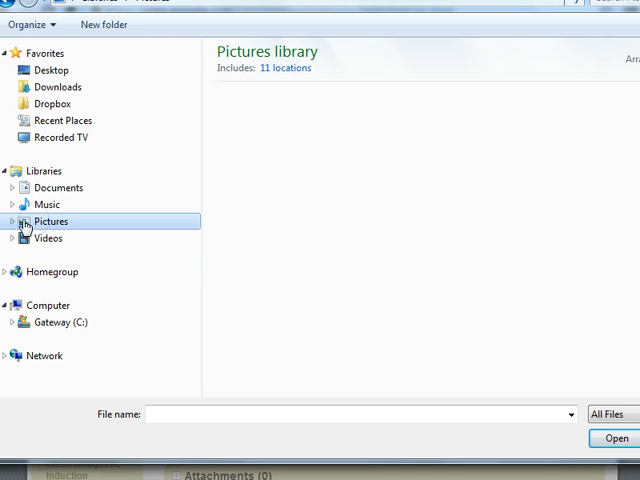
{"action": "left_click", "coordinate": [51, 221]}
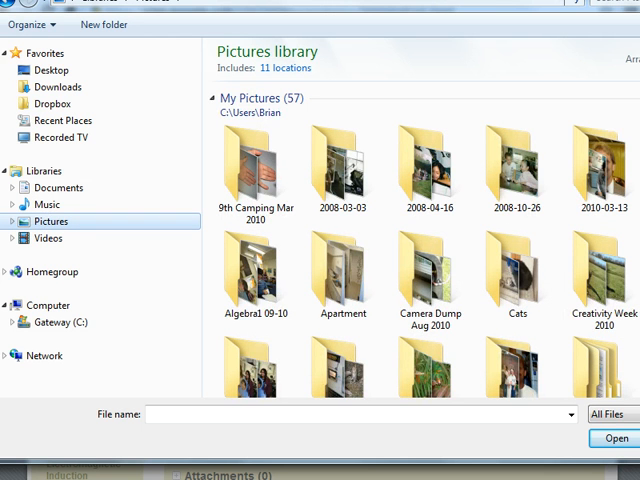
{"action": "scroll", "scroll_direction": "down", "scroll_amount": 3}
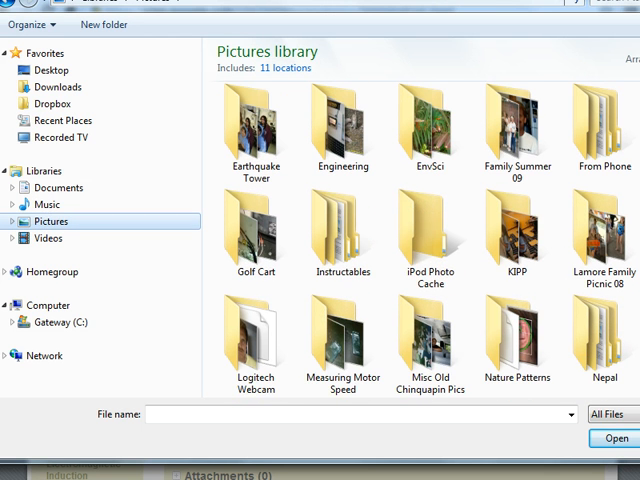
{"action": "scroll", "scroll_direction": "down", "scroll_amount": 3}
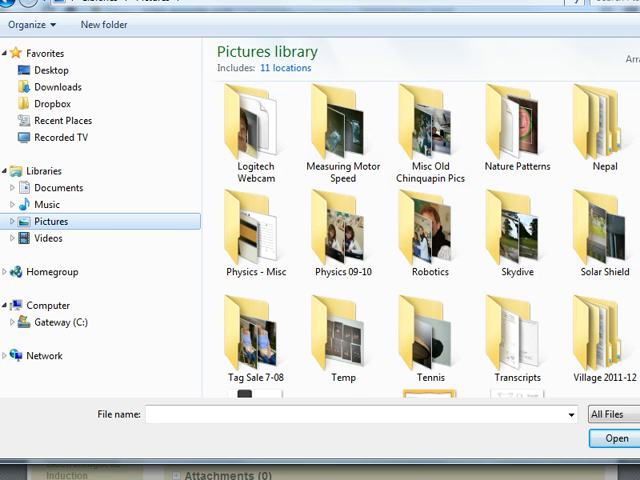
{"action": "double_click", "coordinate": [255, 232]}
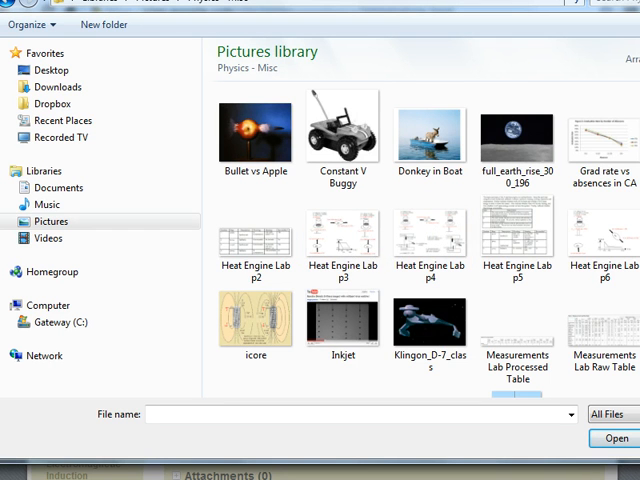
{"action": "scroll", "scroll_direction": "down", "scroll_amount": 3}
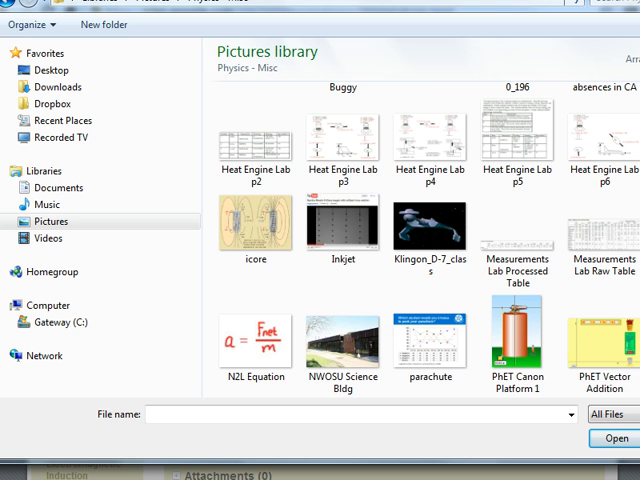
{"action": "left_click", "coordinate": [430, 335]}
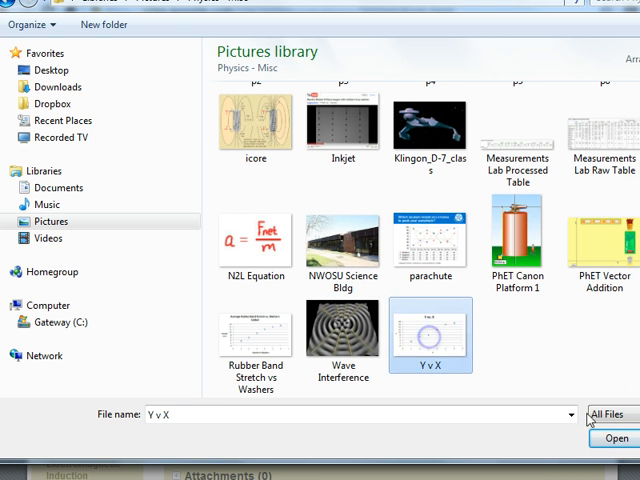
{"action": "left_click", "coordinate": [610, 437]}
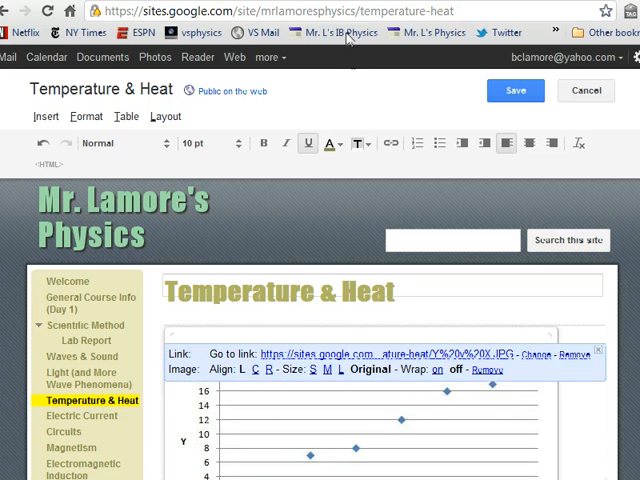
Set the inserted chart image to medium size, centered on the page
{"action": "scroll", "scroll_direction": "down", "scroll_amount": 3}
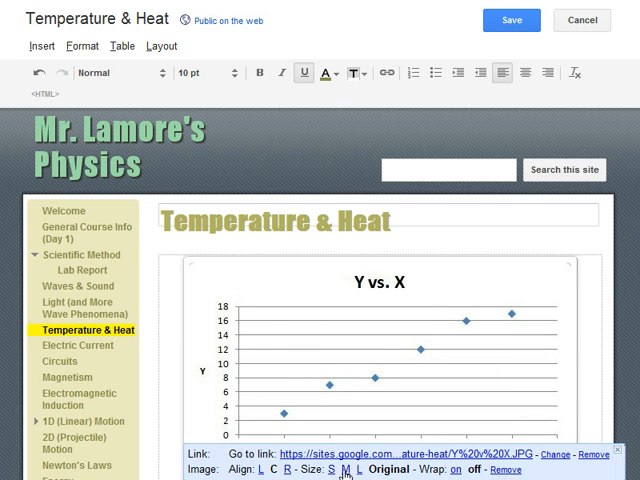
{"action": "left_click", "coordinate": [342, 456]}
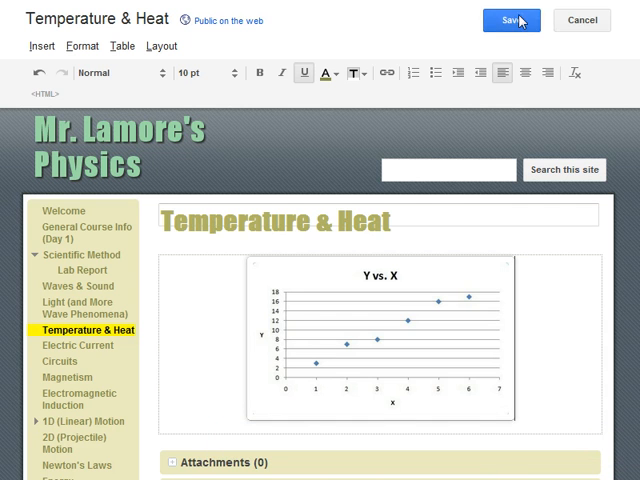
Save the Temperature & Heat page with the embedded chart
{"action": "left_click", "coordinate": [511, 20]}
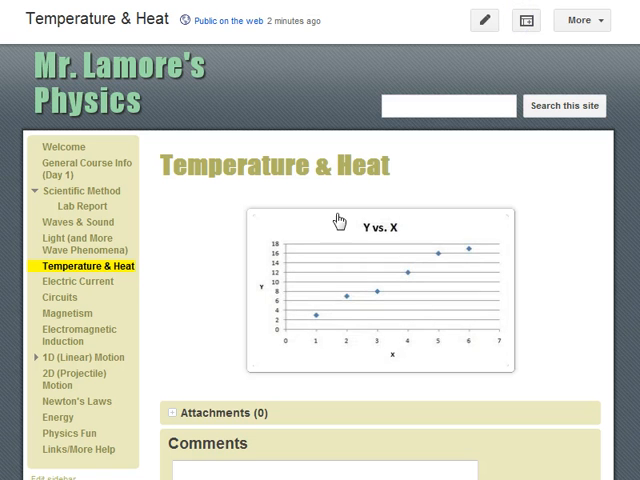
{"action": "mouse_move", "coordinate": [412, 258]}
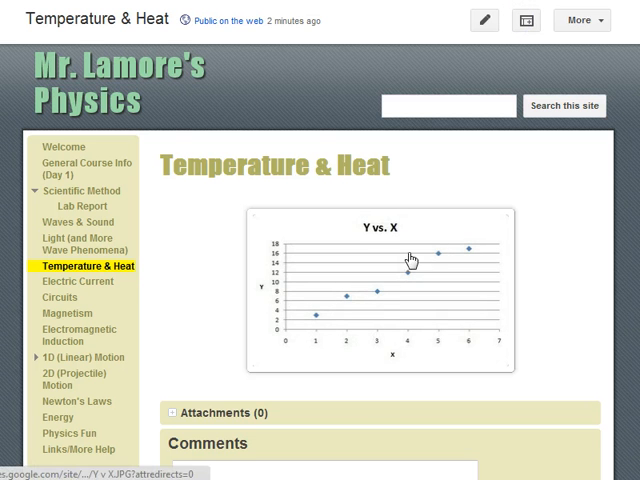
{"action": "mouse_move", "coordinate": [253, 328]}
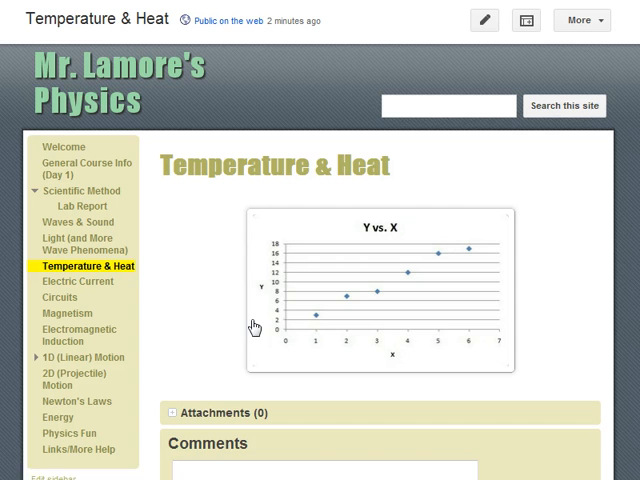